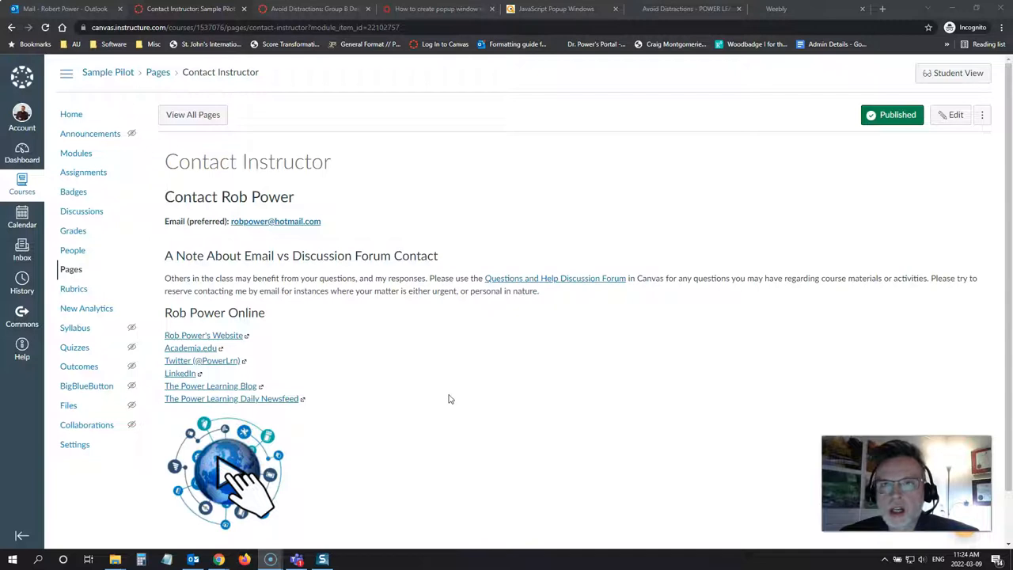
pyautogui.moveTo(448, 397)
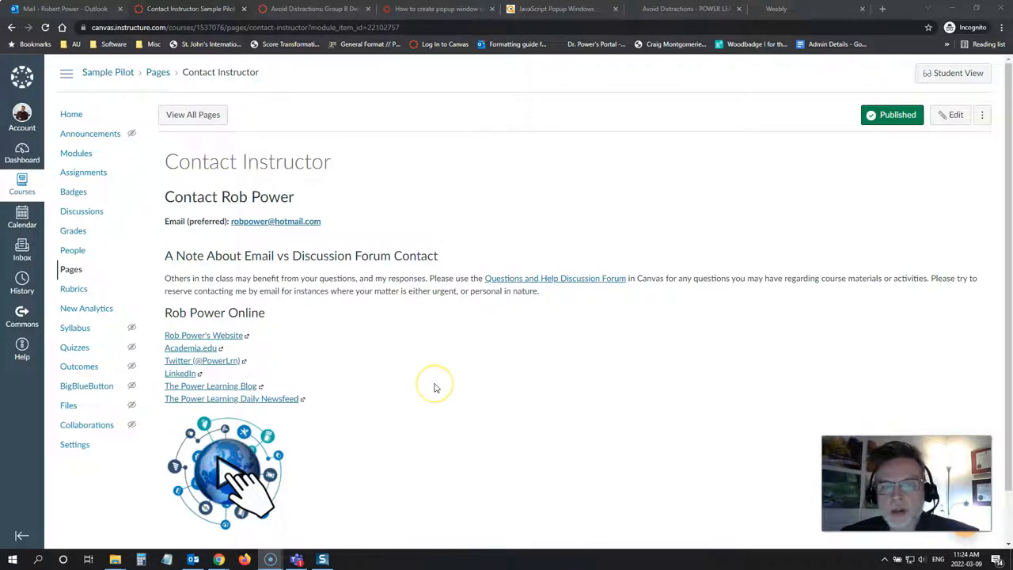
pyautogui.moveTo(434, 388)
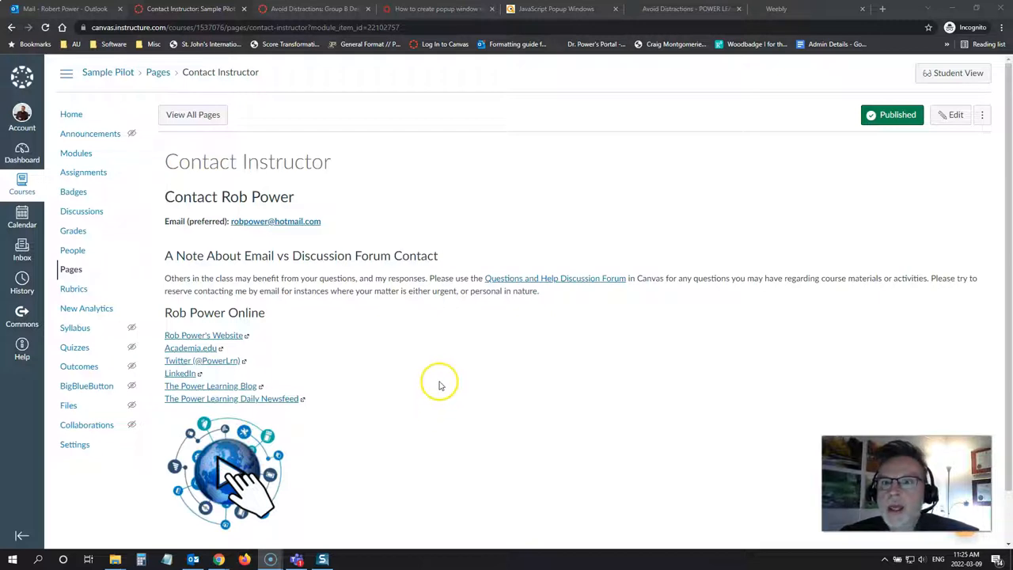
pyautogui.moveTo(618, 87)
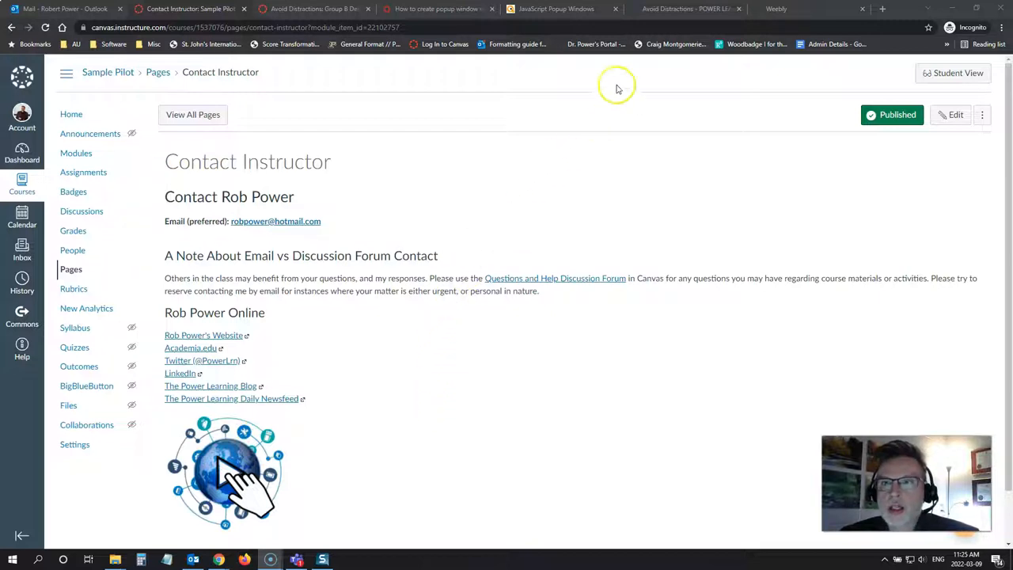
# Step: Switch to the Avoid Distractions page of the Power Learning Solutions site
pyautogui.click(684, 10)
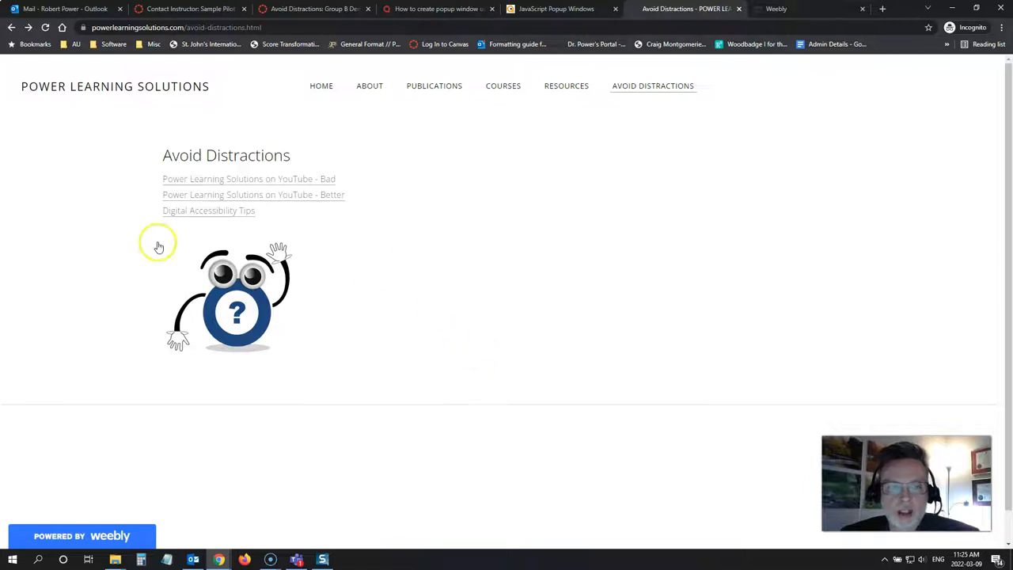
pyautogui.moveTo(379, 338)
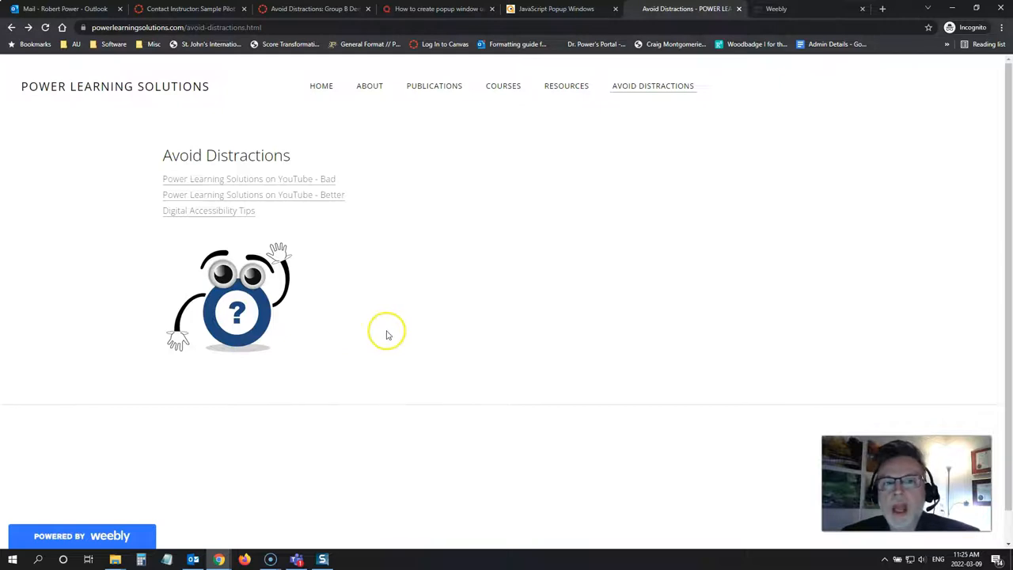
pyautogui.moveTo(405, 313)
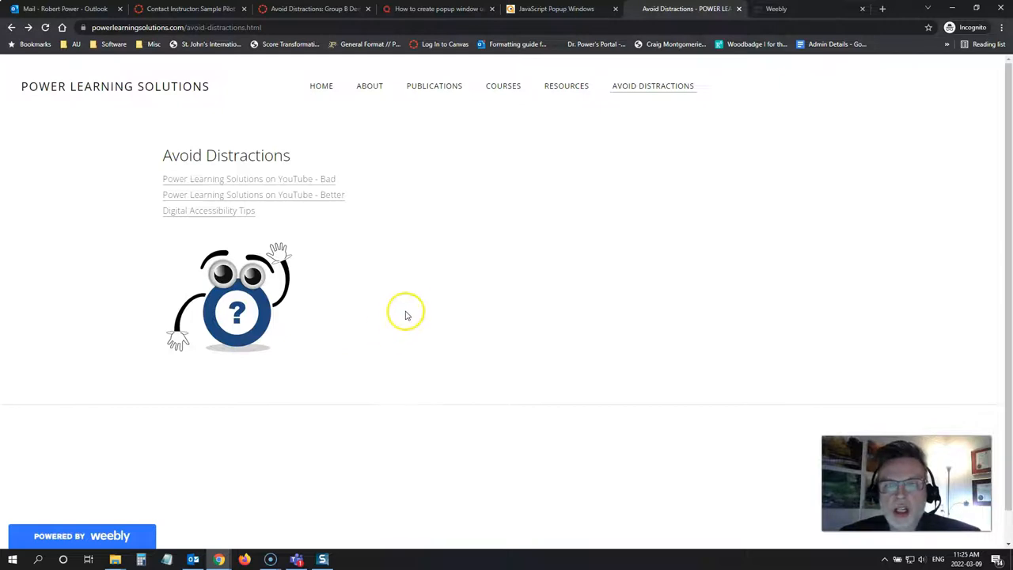
pyautogui.moveTo(478, 304)
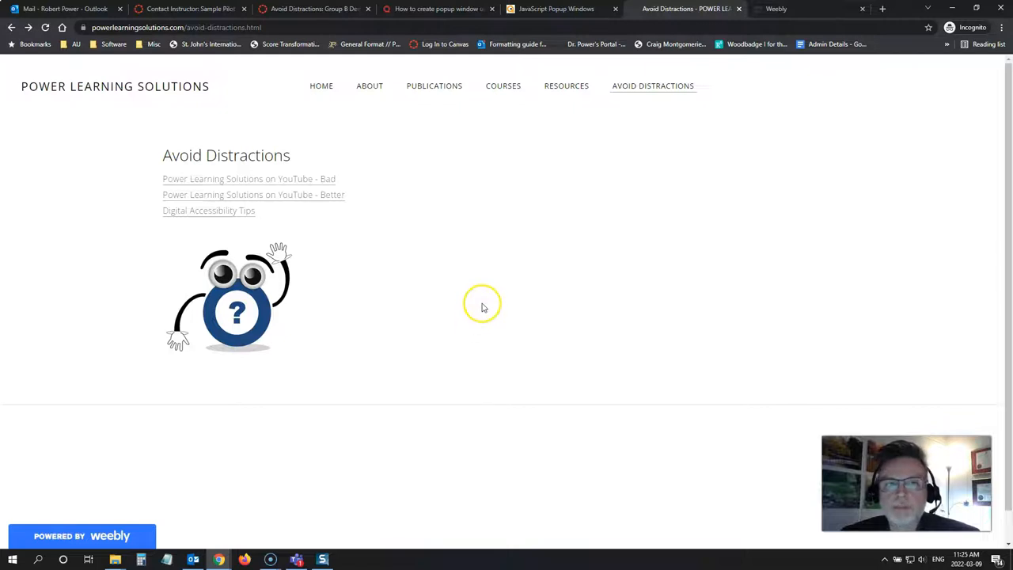
pyautogui.moveTo(486, 307)
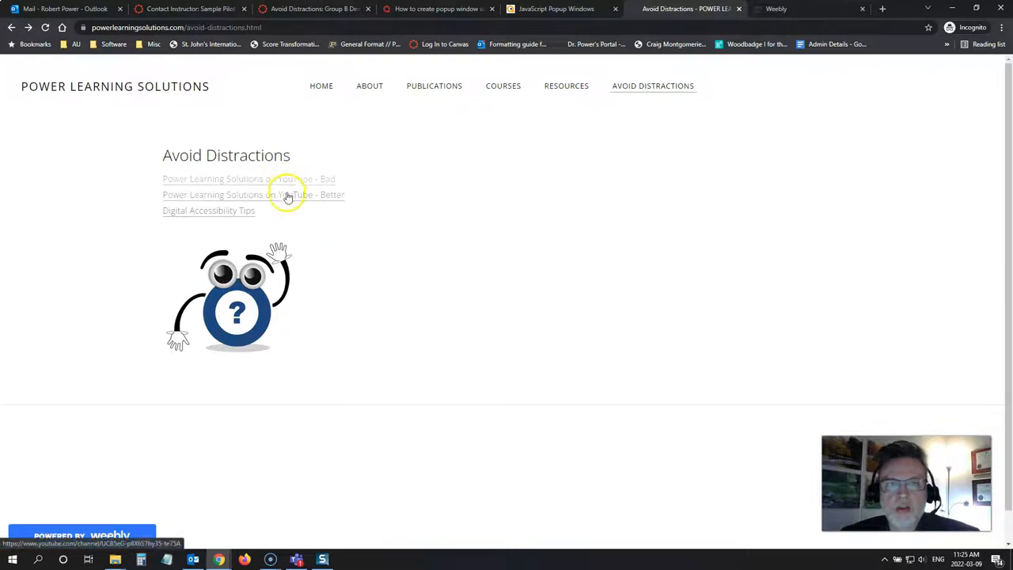
pyautogui.moveTo(381, 282)
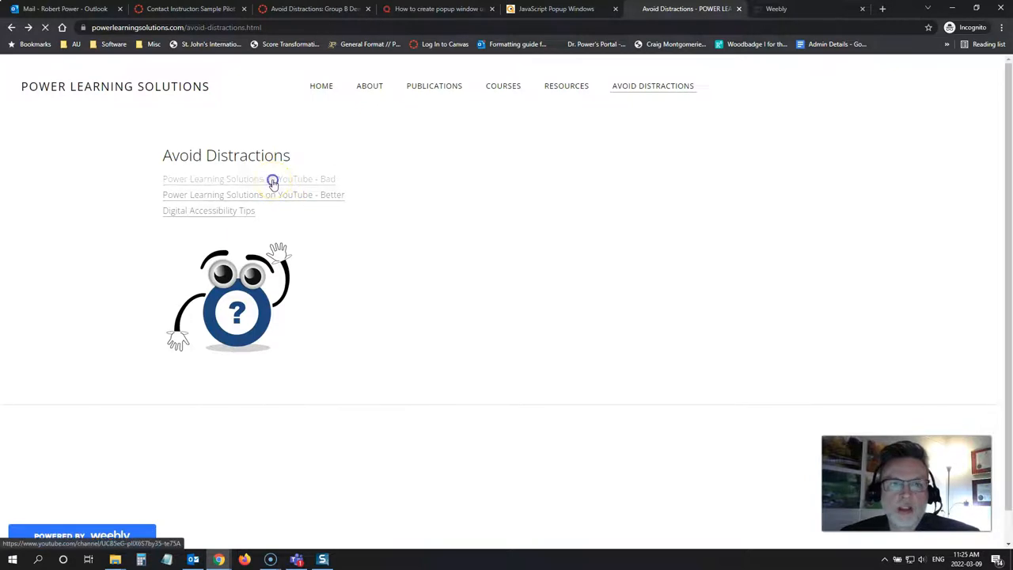
# Step: View the YouTube channel reached from the Bad link, then go back to Avoid Distractions
pyautogui.click(272, 179)
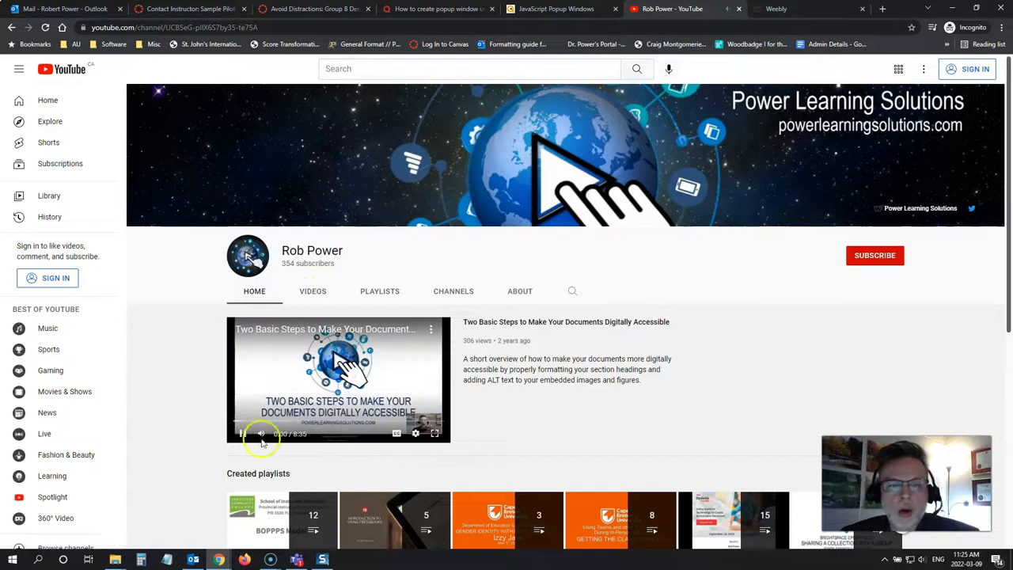
pyautogui.click(240, 433)
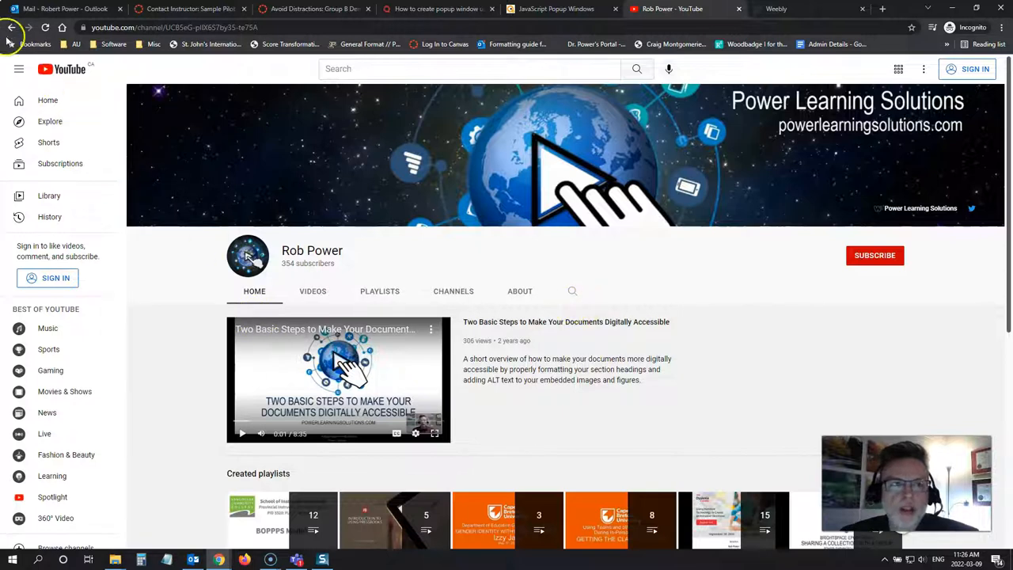
pyautogui.click(11, 27)
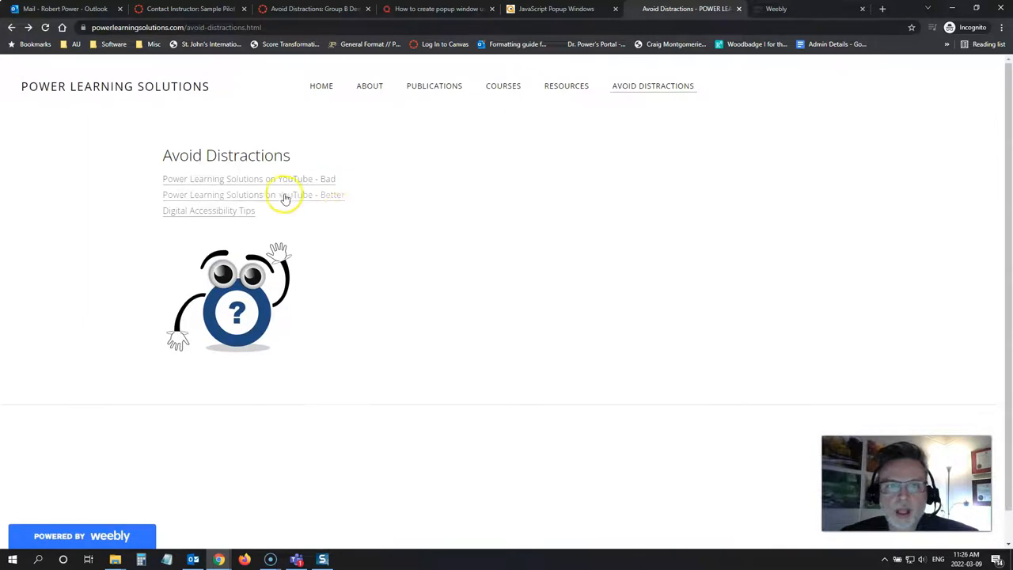
pyautogui.moveTo(276, 198)
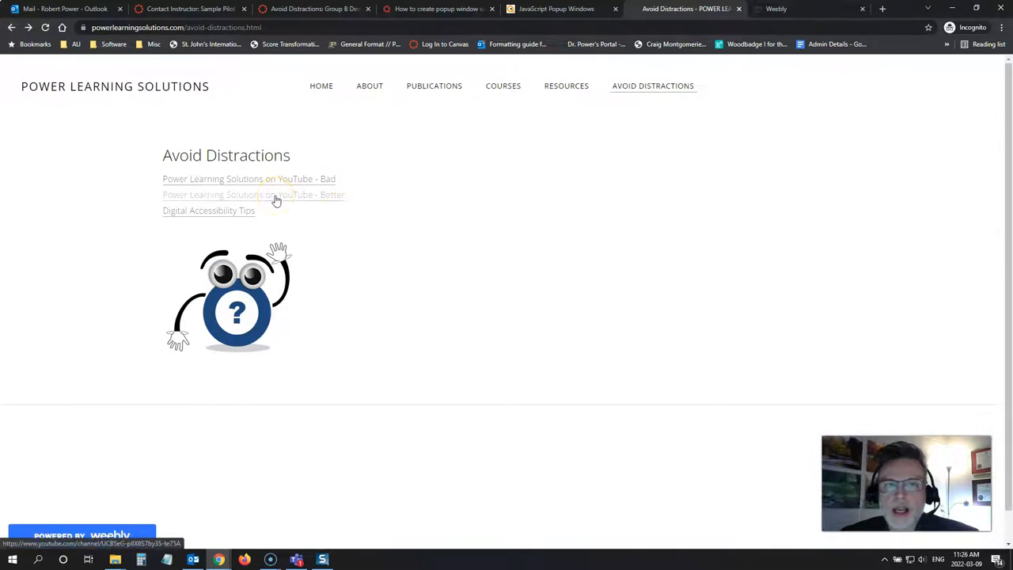
# Step: Follow the Better link so the channel opens in a new tab, then return to the Weebly tab
pyautogui.click(253, 195)
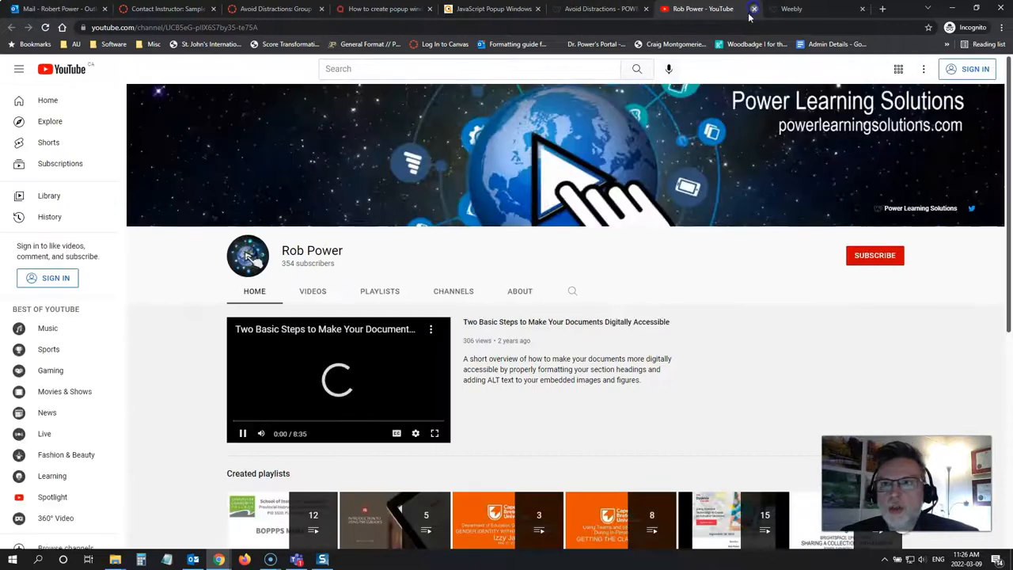
pyautogui.click(687, 10)
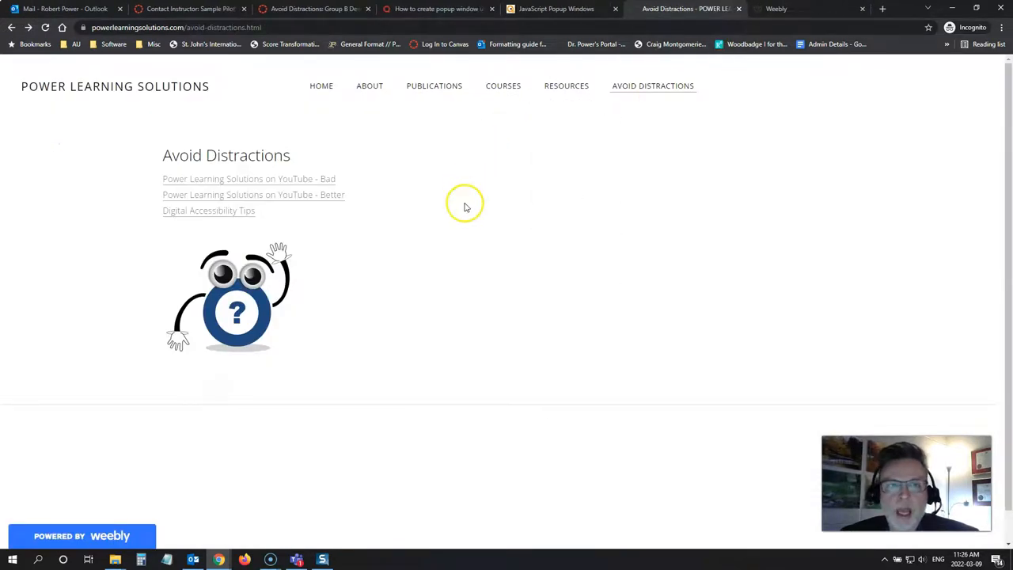
pyautogui.moveTo(423, 247)
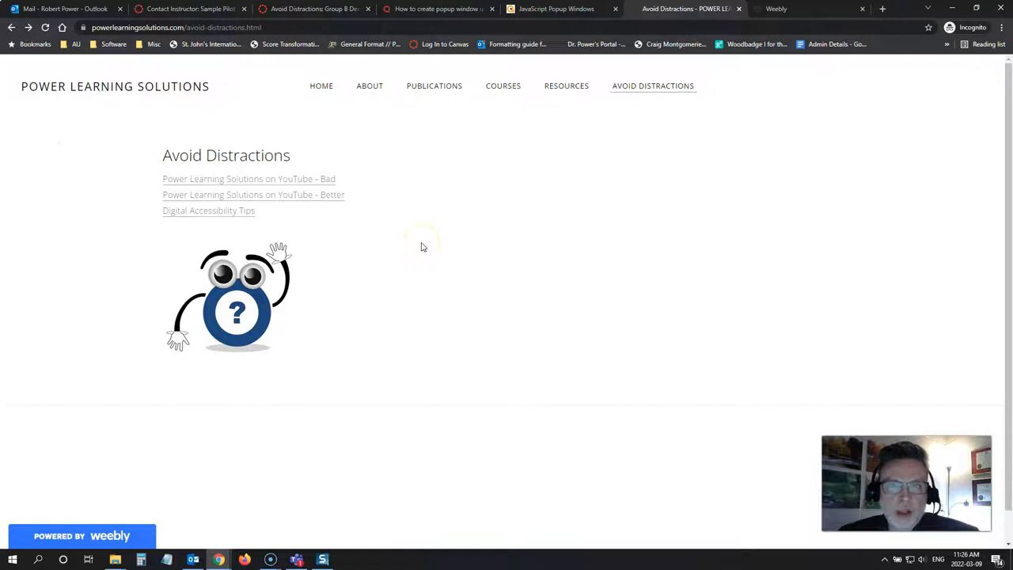
pyautogui.moveTo(215, 204)
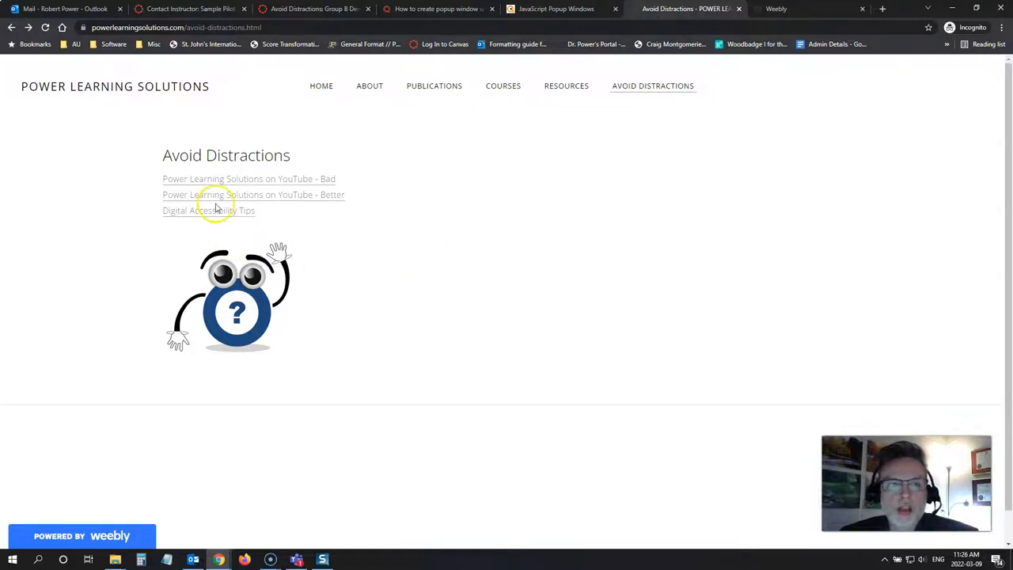
# Step: Follow a link on the Weebly page that brings up the full-page mascot overlay
pyautogui.click(209, 209)
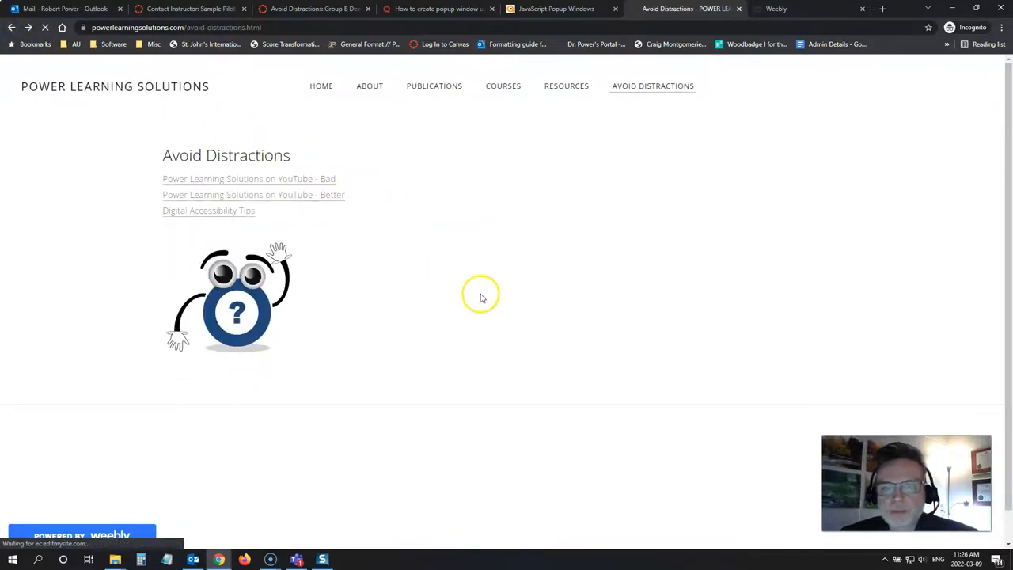
pyautogui.moveTo(315, 187)
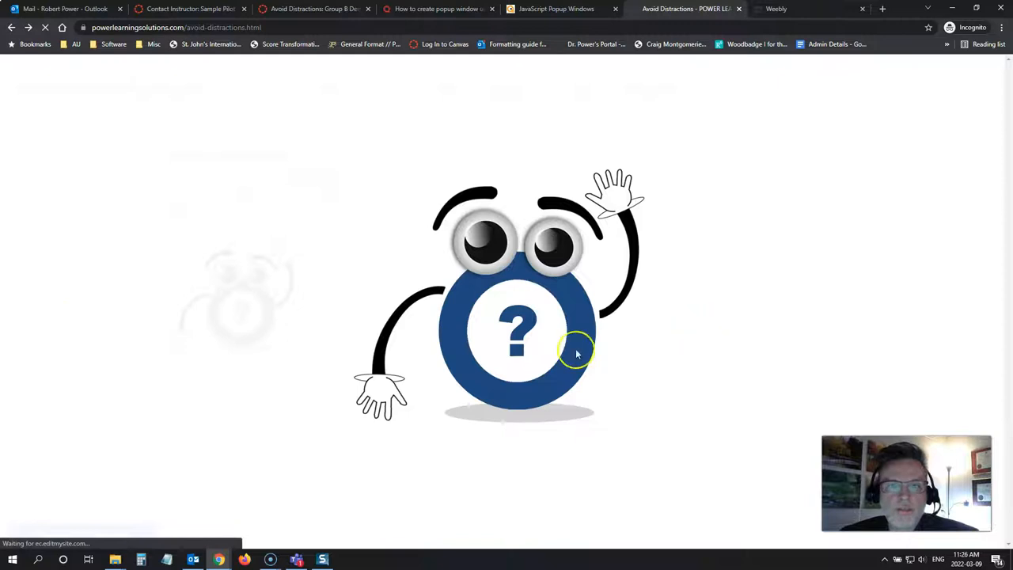
pyautogui.moveTo(402, 358)
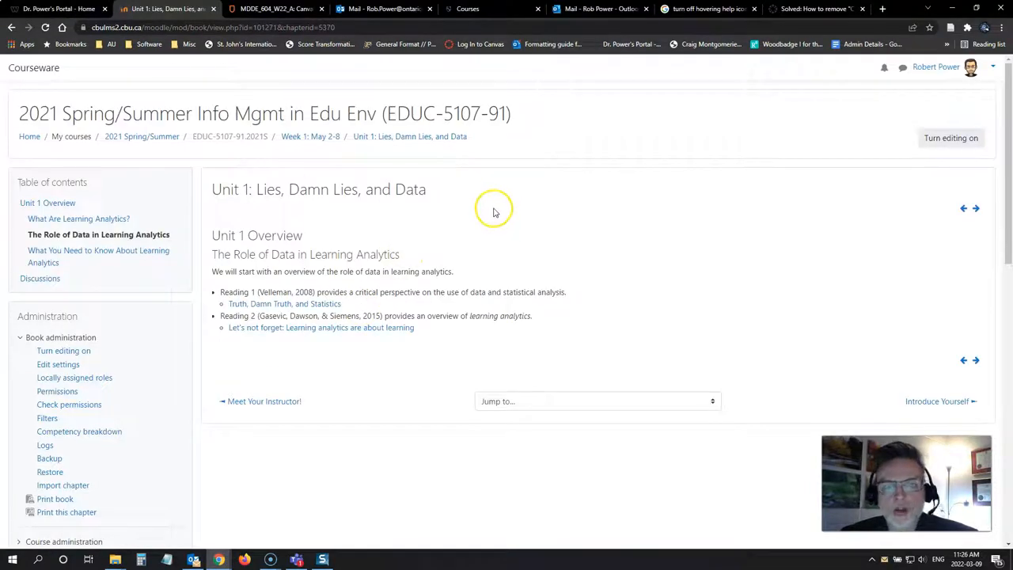
pyautogui.moveTo(994, 469)
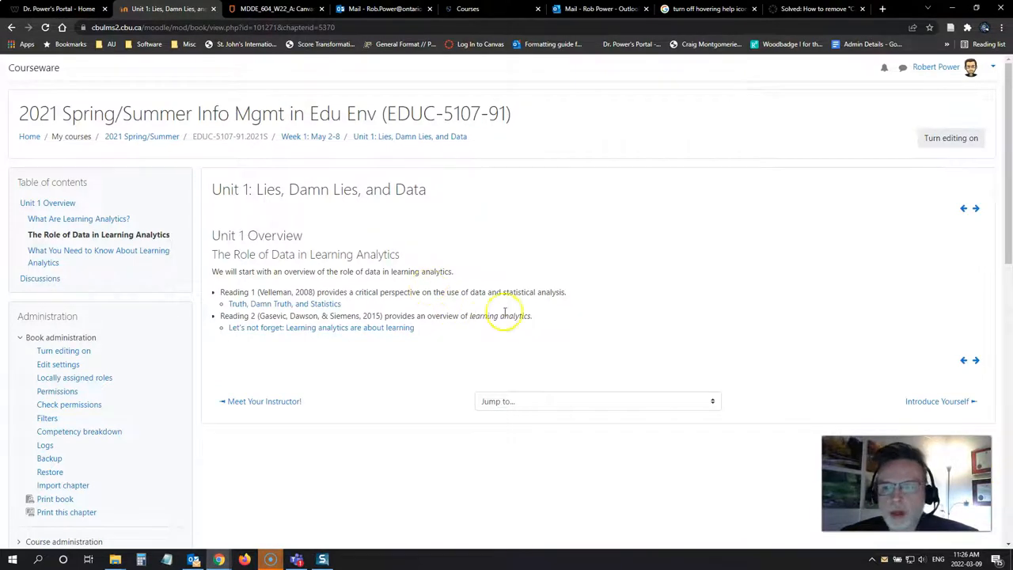
pyautogui.moveTo(463, 285)
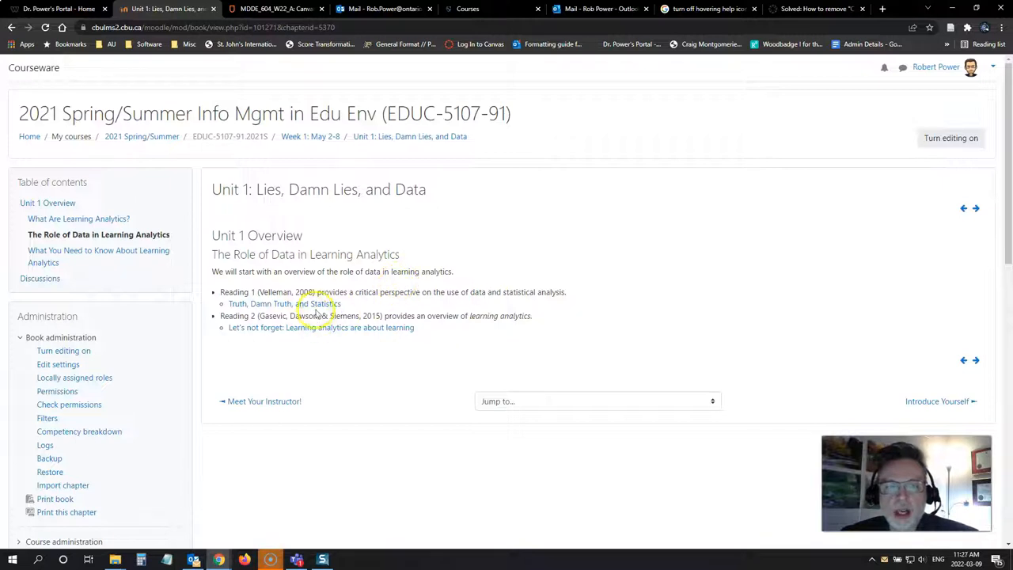
# Step: Launch the 'Truth, Damn Truth, and Statistics' reading in its pop-up window from the Unit 1 book page
pyautogui.click(285, 304)
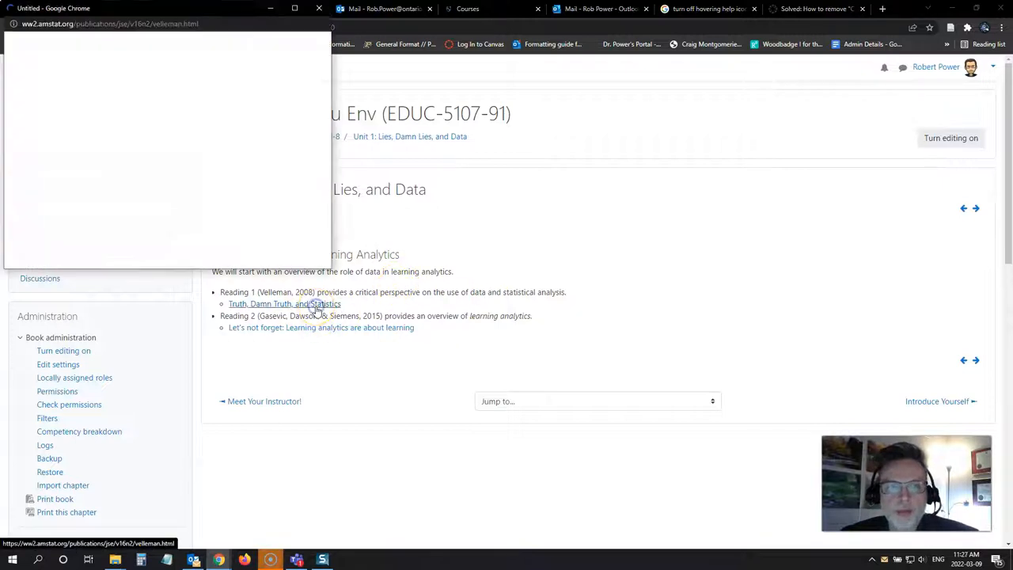
pyautogui.click(285, 304)
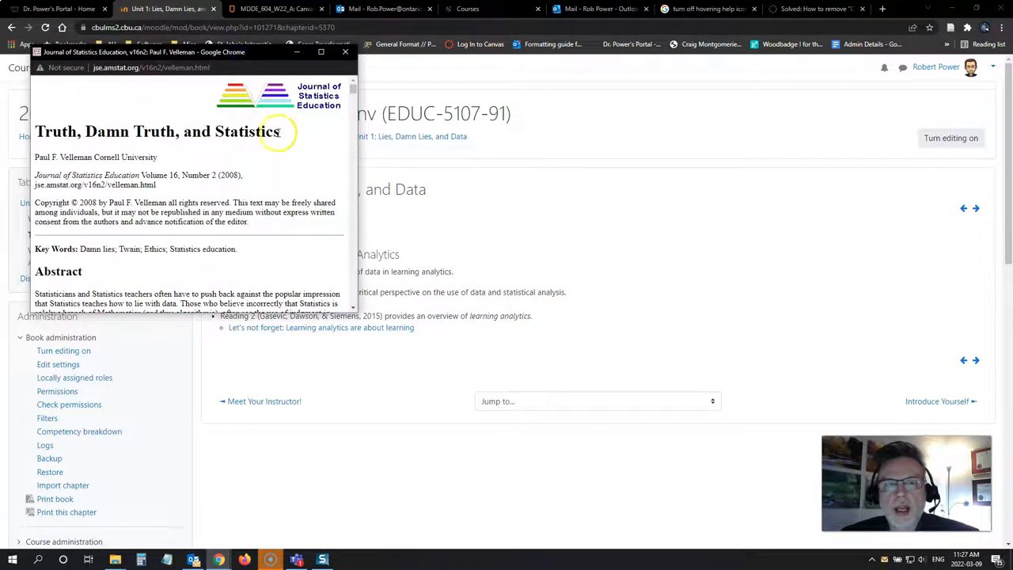
pyautogui.moveTo(282, 196)
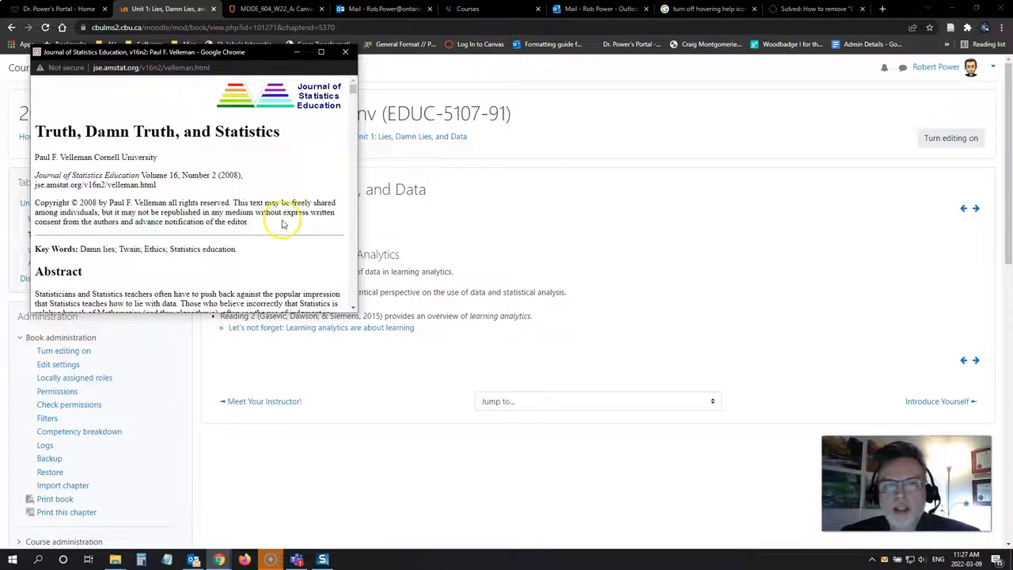
pyautogui.moveTo(272, 228)
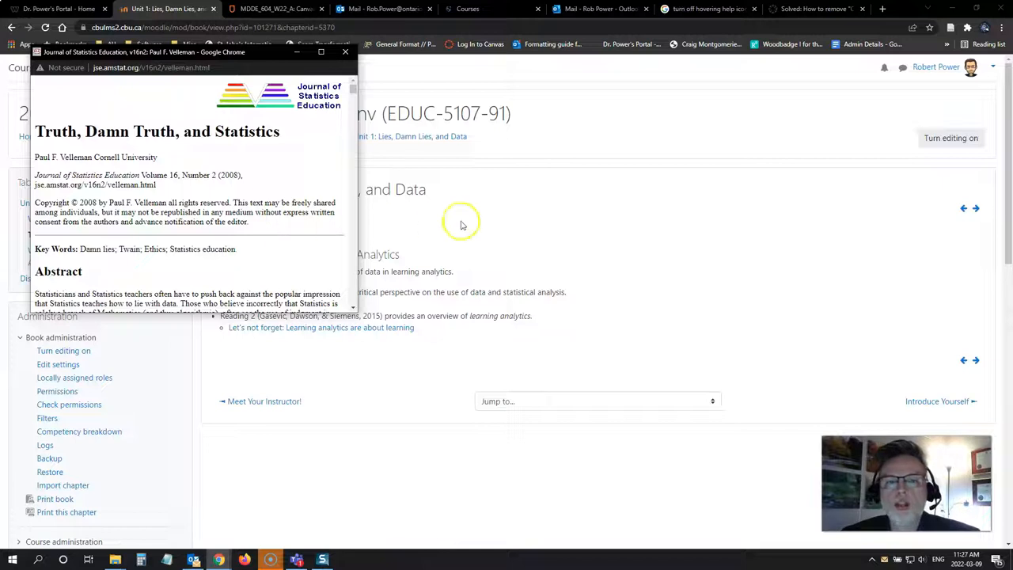
pyautogui.moveTo(419, 241)
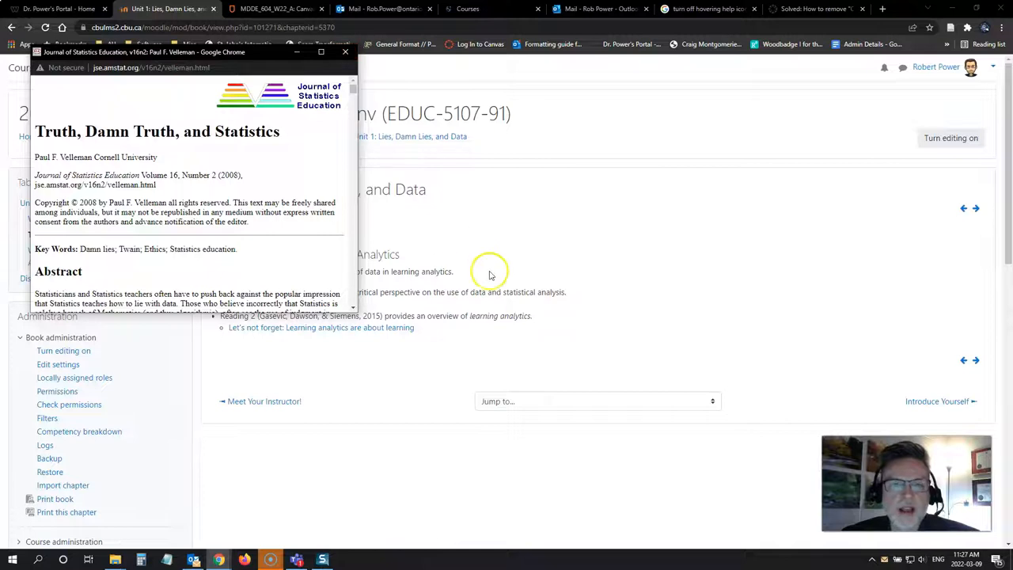
pyautogui.moveTo(372, 174)
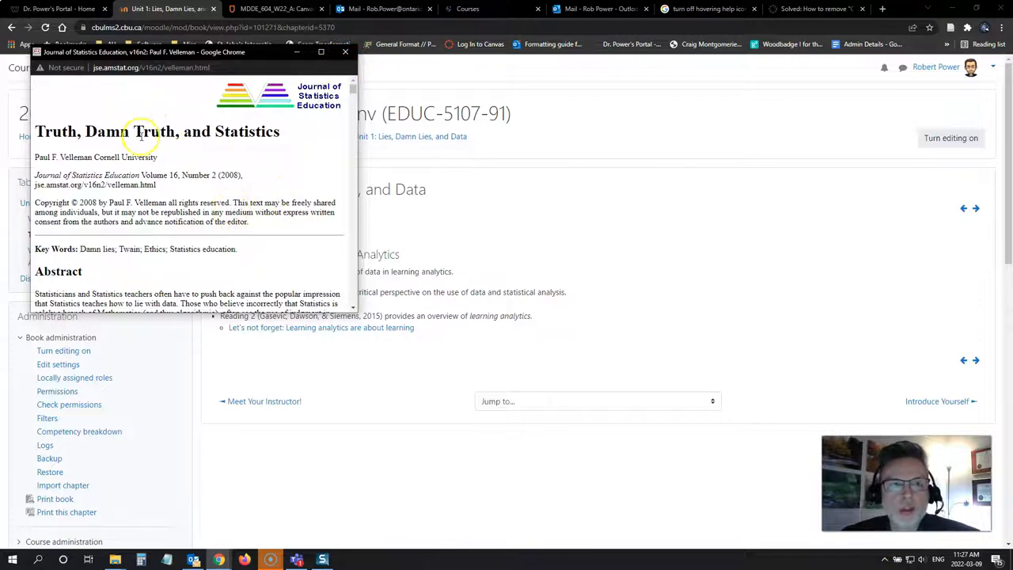
pyautogui.moveTo(253, 252)
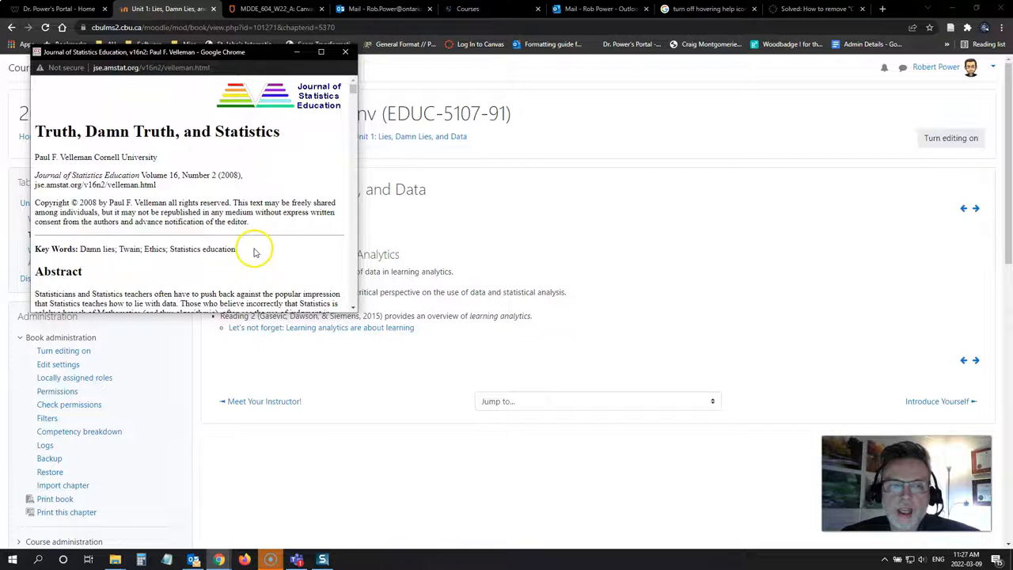
pyautogui.moveTo(275, 206)
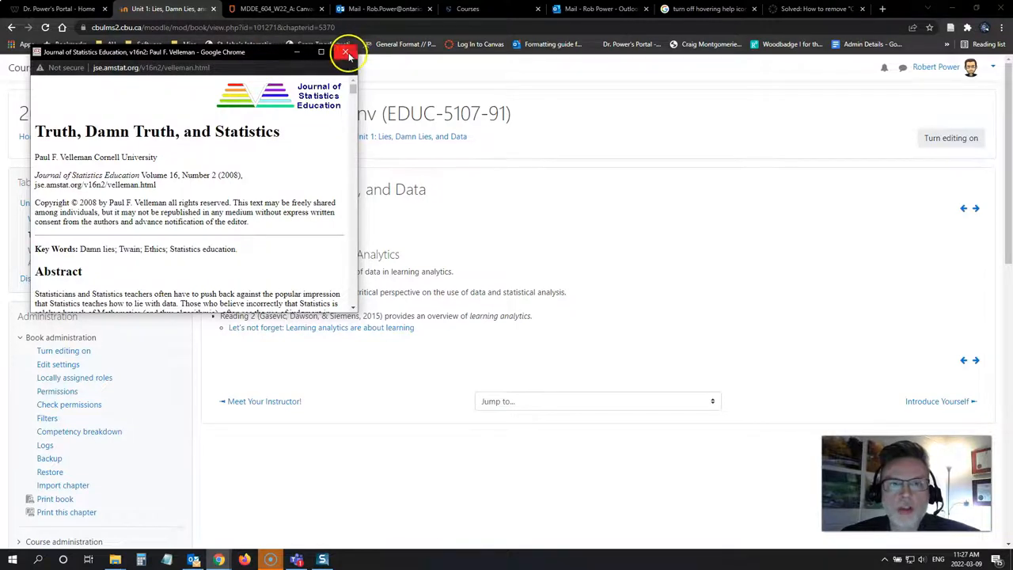
# Step: Close the pop-up article window to reveal the Moodle Unit 1 chapter page
pyautogui.click(347, 52)
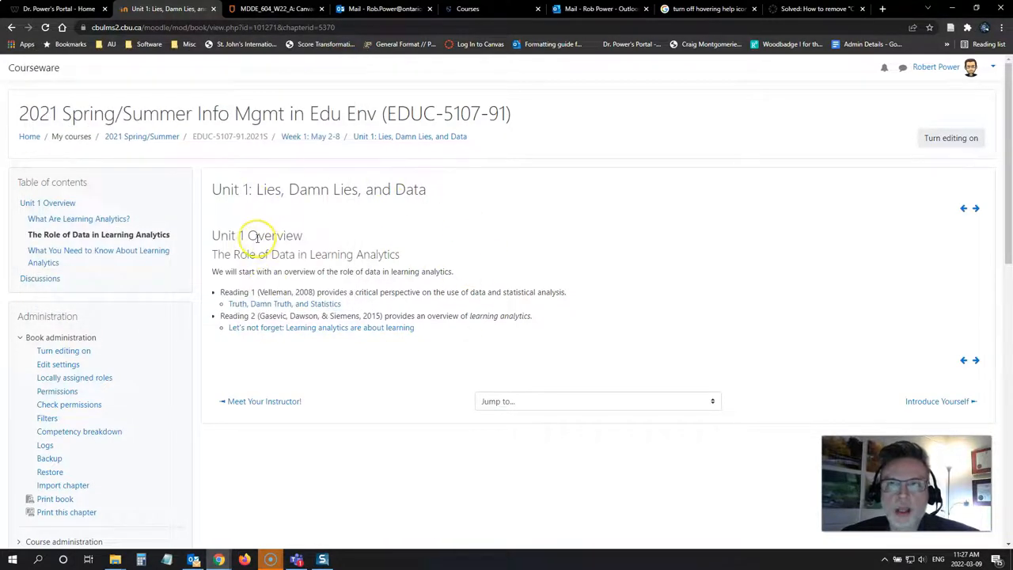
pyautogui.moveTo(345, 240)
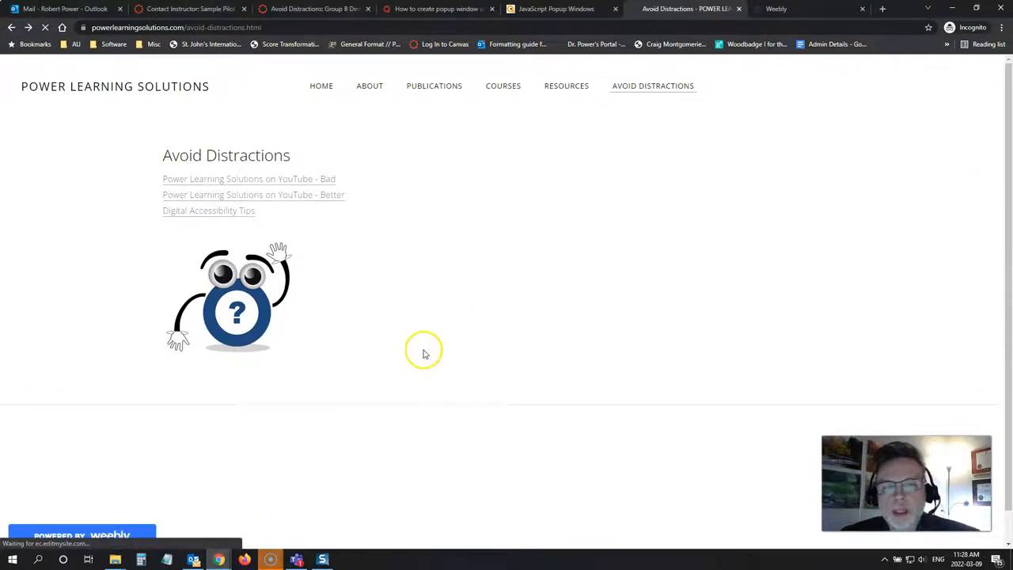
pyautogui.moveTo(409, 362)
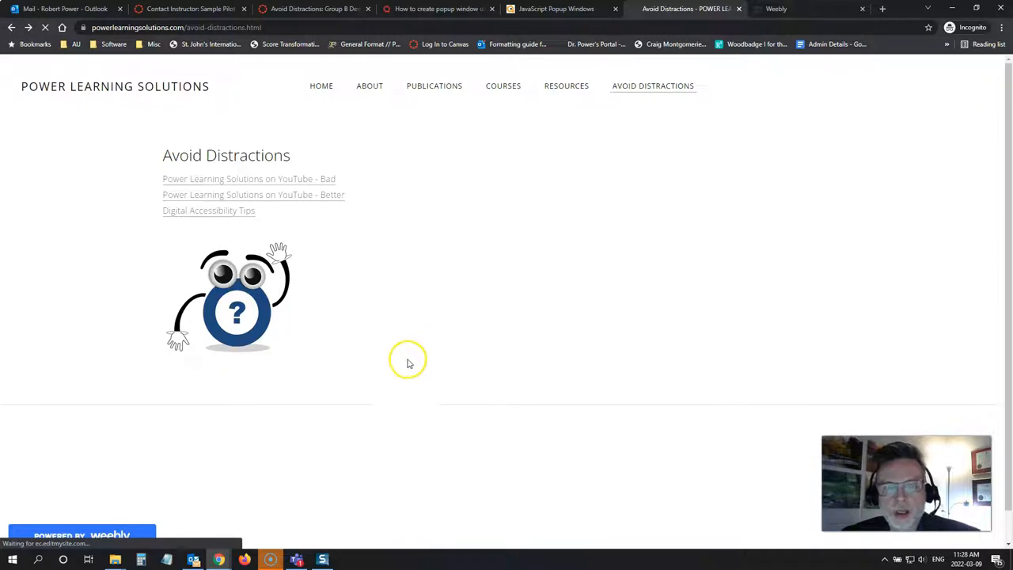
pyautogui.moveTo(409, 362)
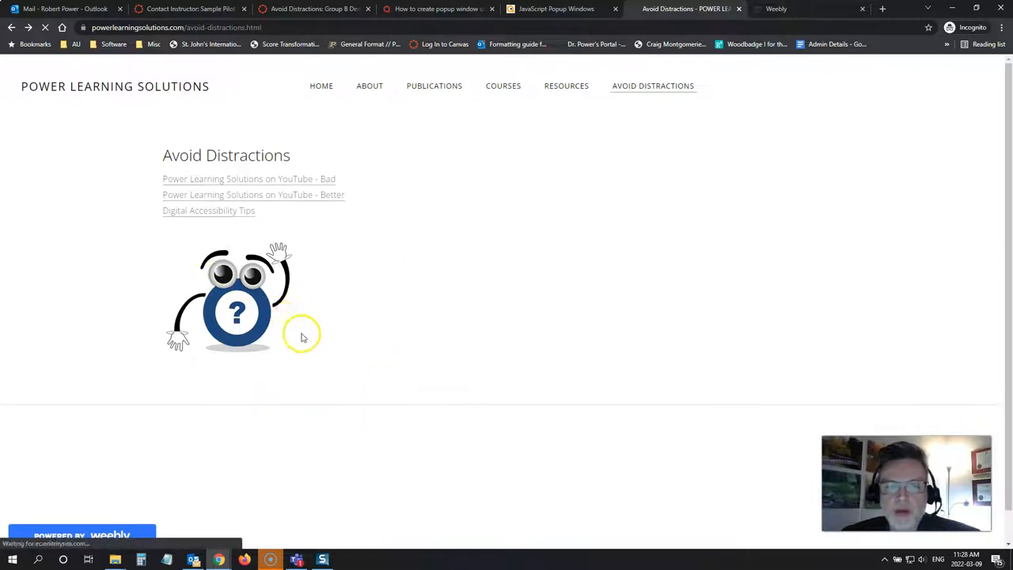
pyautogui.moveTo(294, 351)
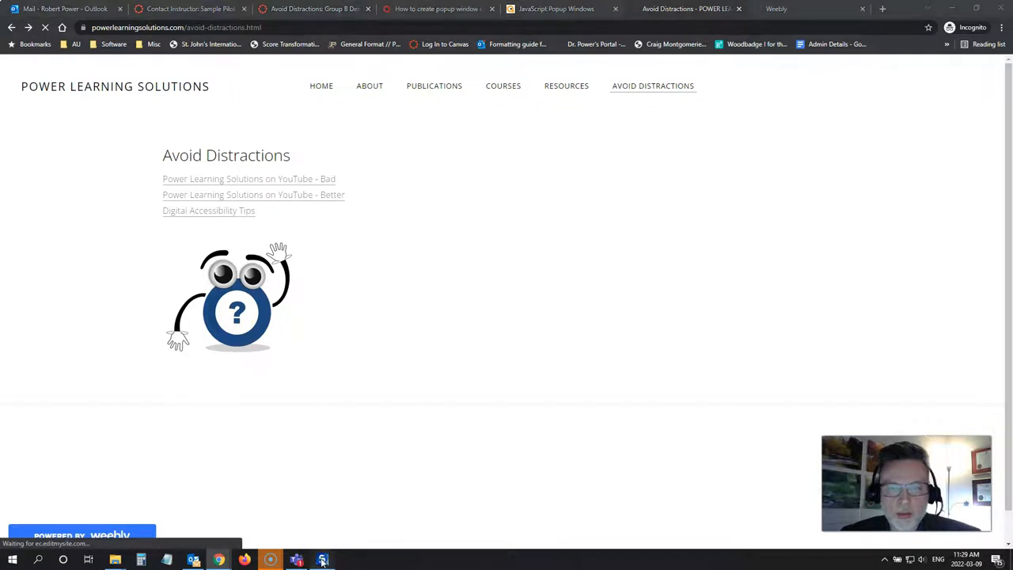
# Step: Show the saved homepage capture with the mascot over the social links in Snagit Editor
pyautogui.click(322, 560)
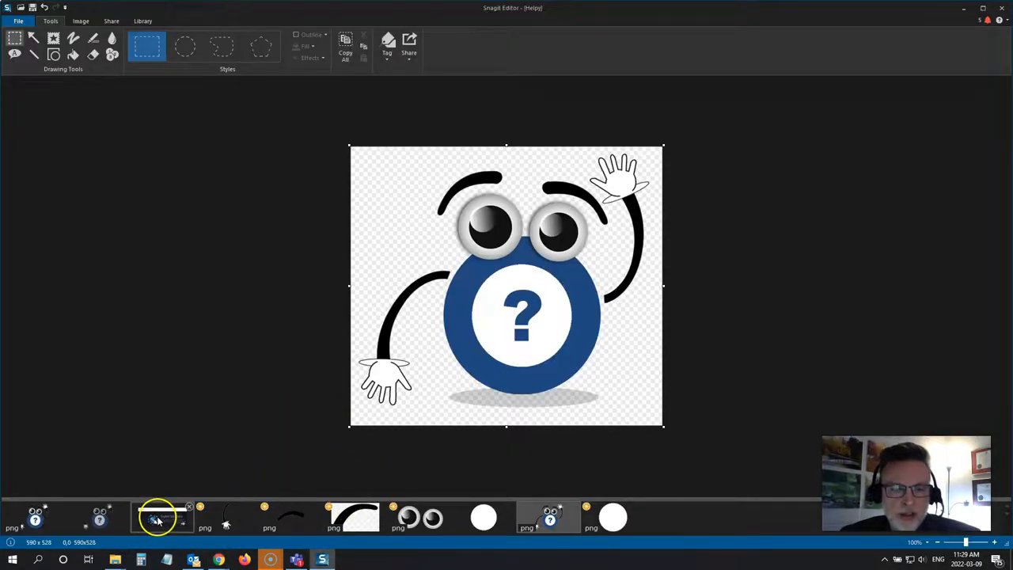
pyautogui.click(161, 517)
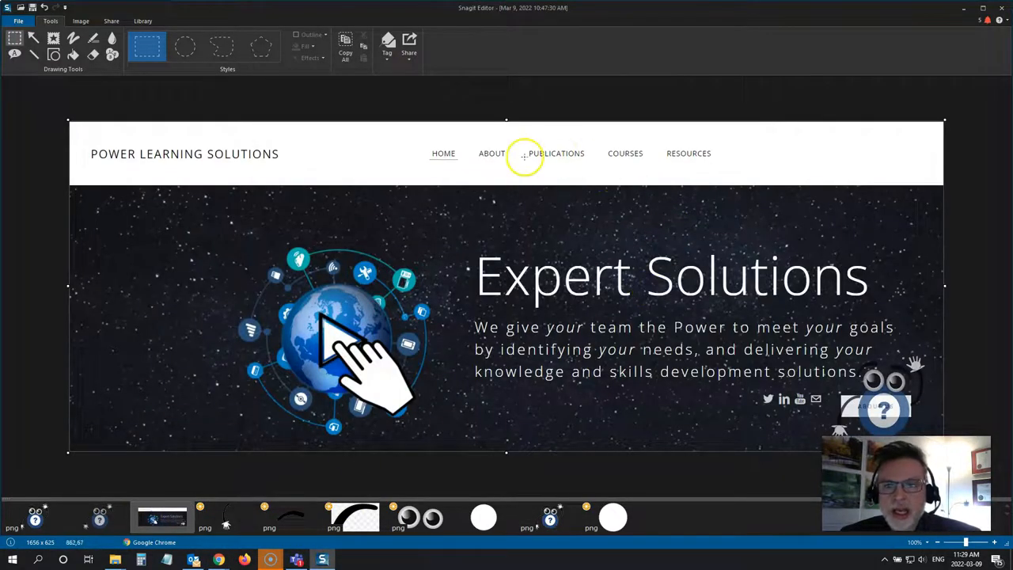
pyautogui.moveTo(247, 259)
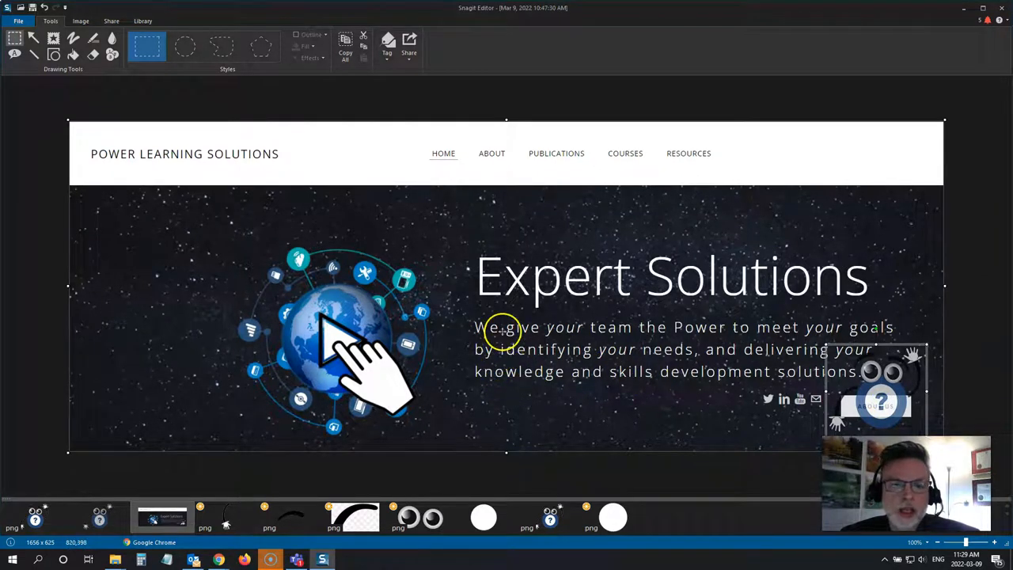
pyautogui.moveTo(768, 421)
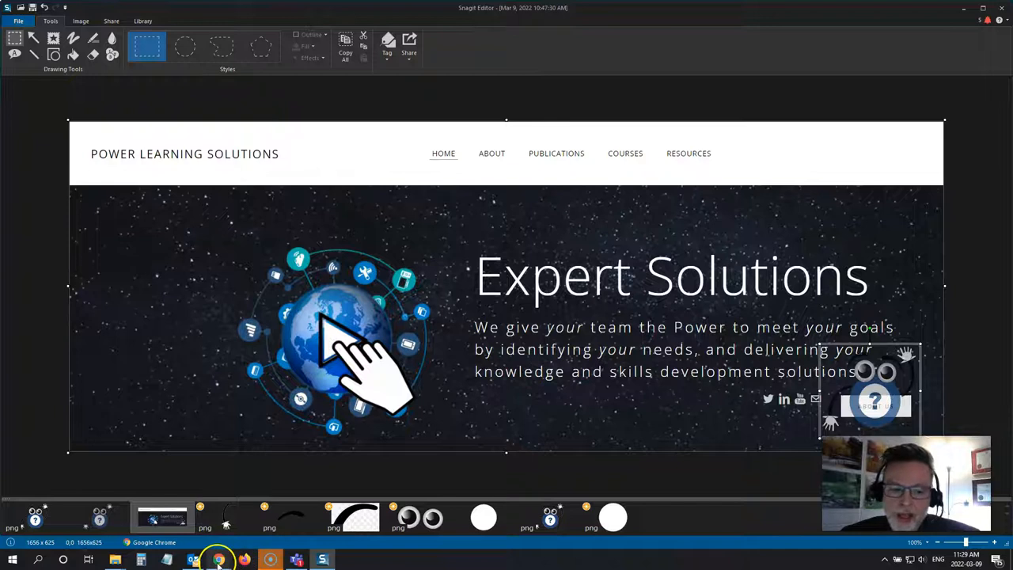
pyautogui.moveTo(219, 560)
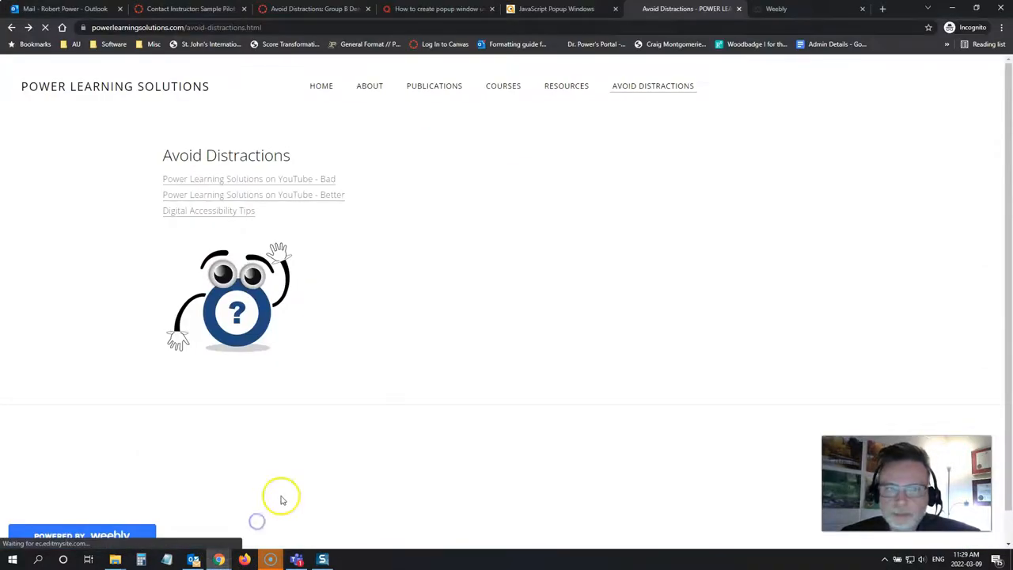
pyautogui.moveTo(396, 374)
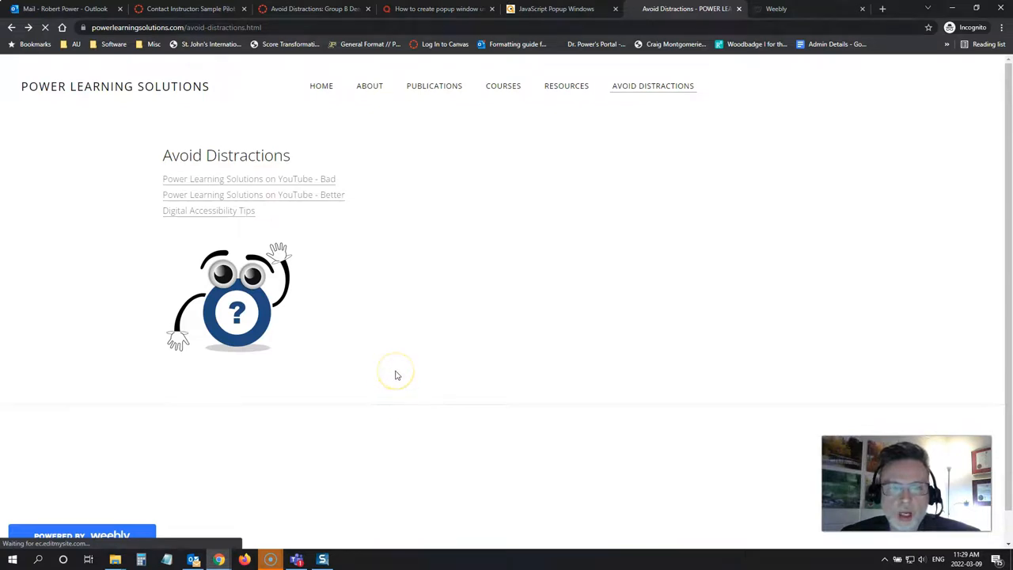
pyautogui.moveTo(345, 269)
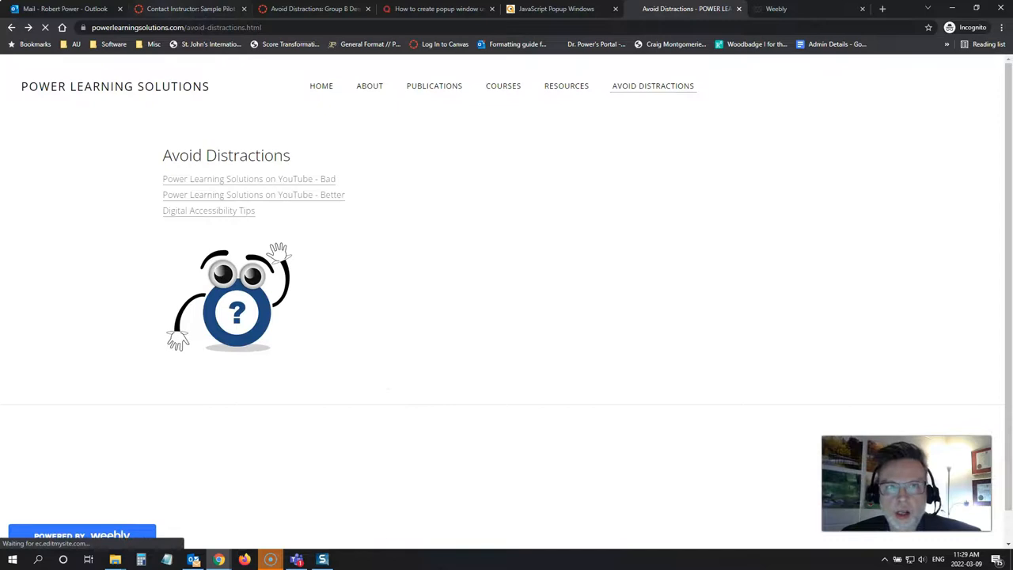
# Step: Switch to the Canvas Contact Instructor page tab
pyautogui.click(190, 9)
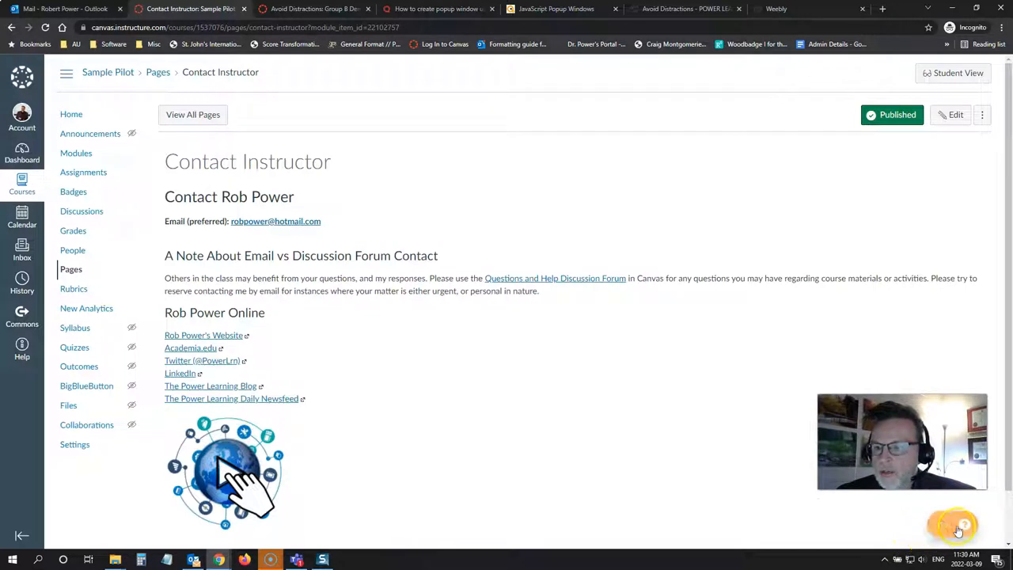
# Step: Drag the orange help button from the page foot to the top right, uncovering Next
pyautogui.click(954, 525)
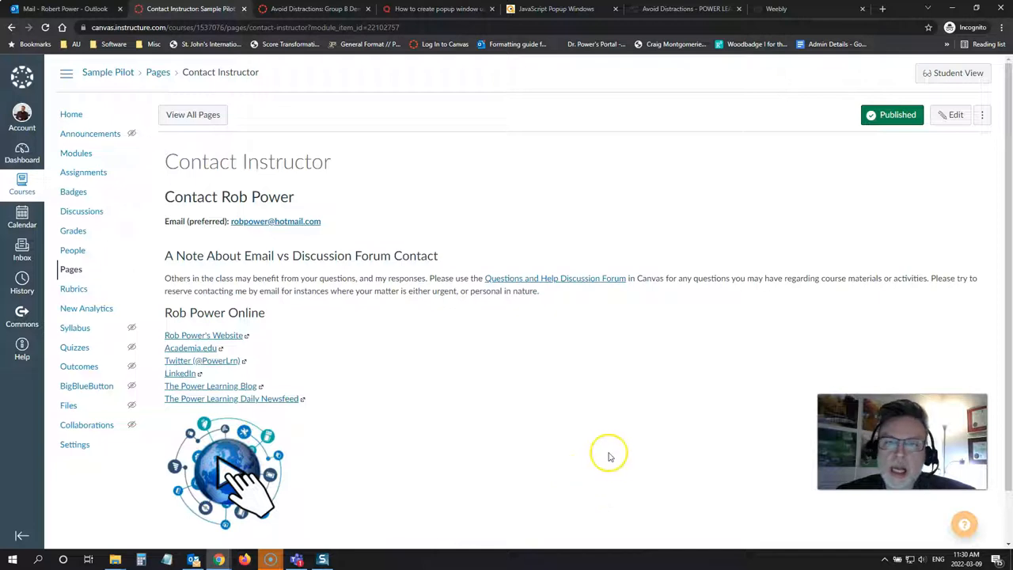
pyautogui.scroll(-3)
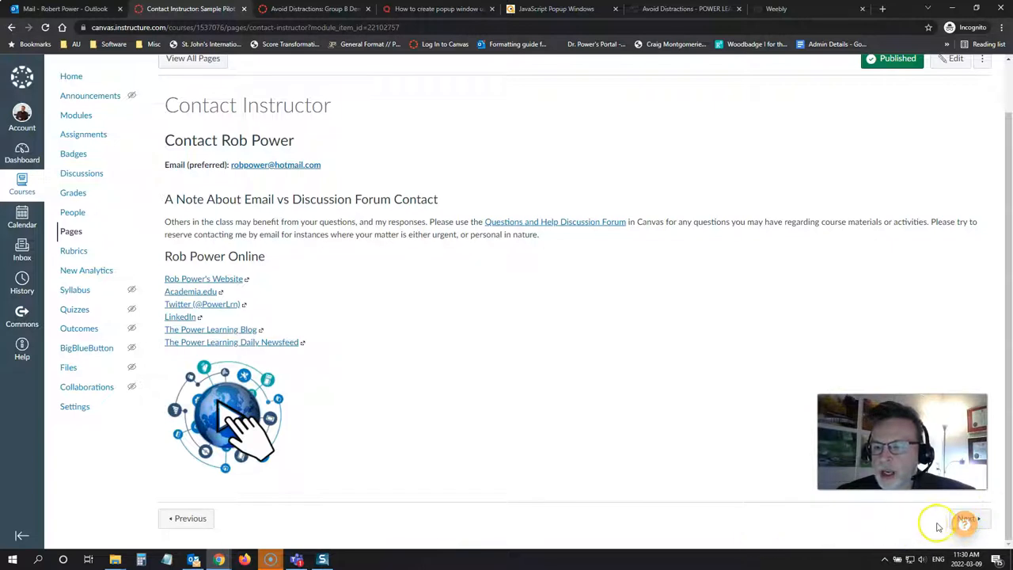
pyautogui.moveTo(566, 473)
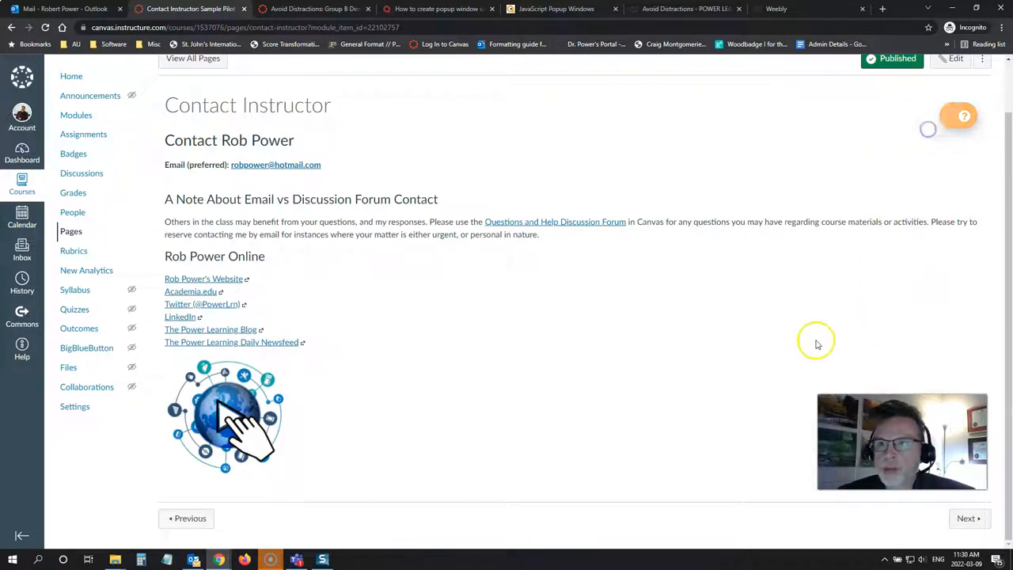
pyautogui.moveTo(988, 114)
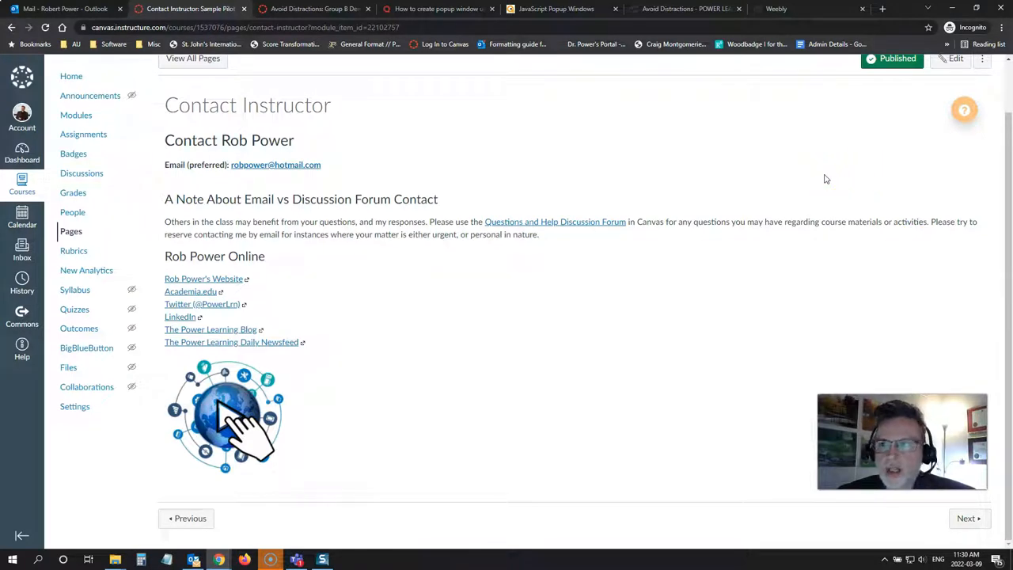
pyautogui.click(964, 111)
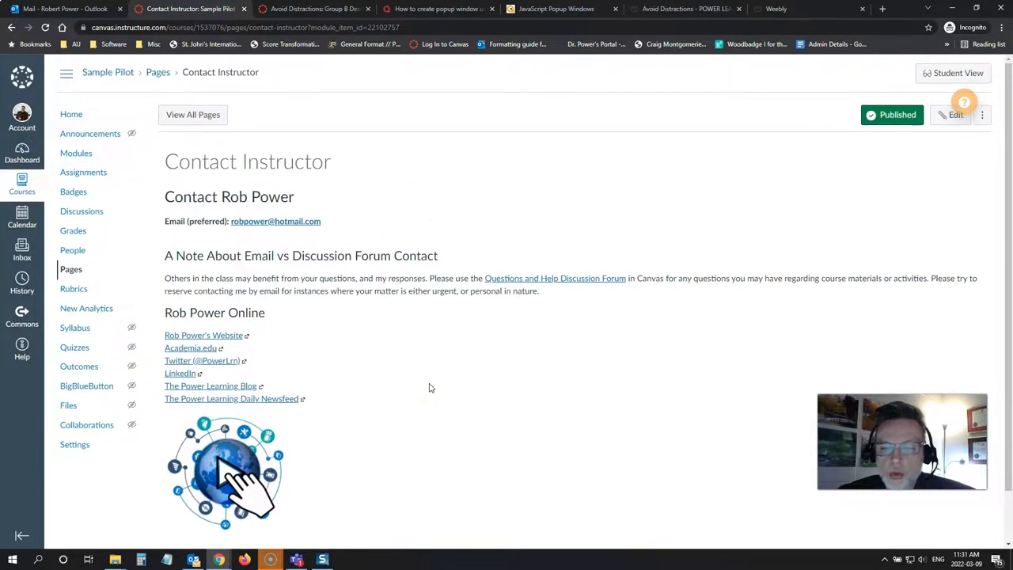
# Step: Scroll the page so the help button snaps back over the Next link at bottom right
pyautogui.scroll(-3)
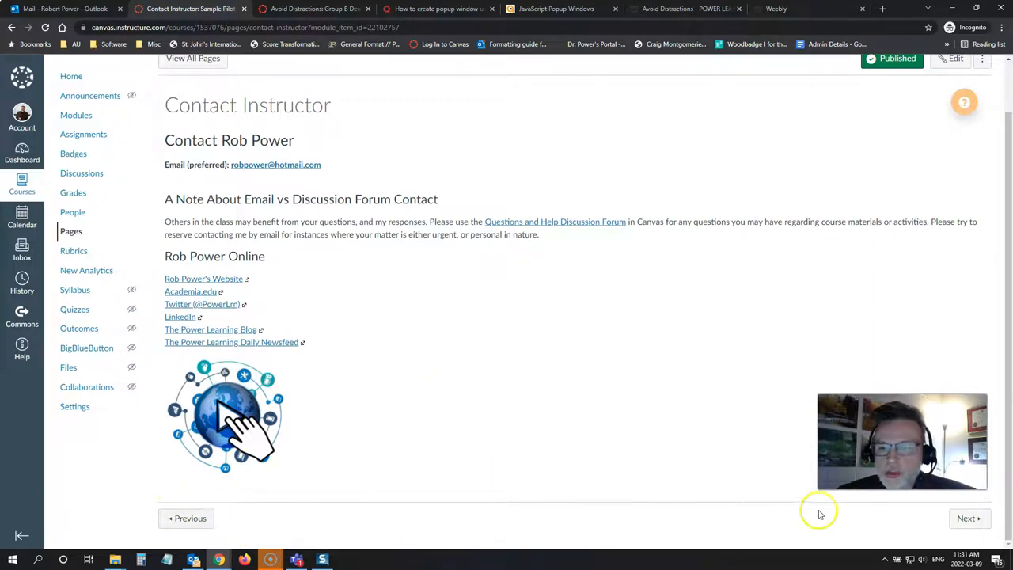
pyautogui.scroll(3)
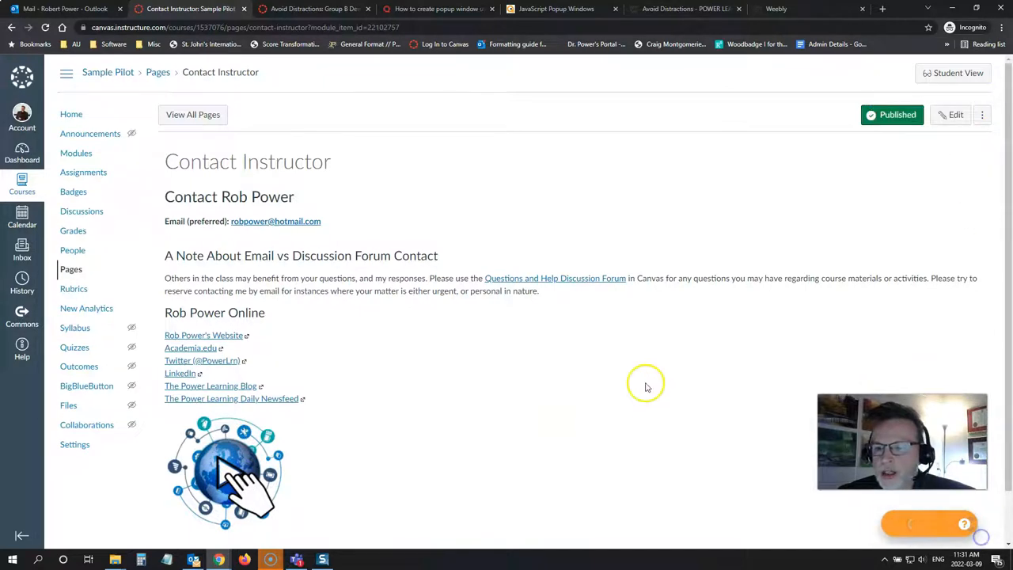
pyautogui.scroll(-3)
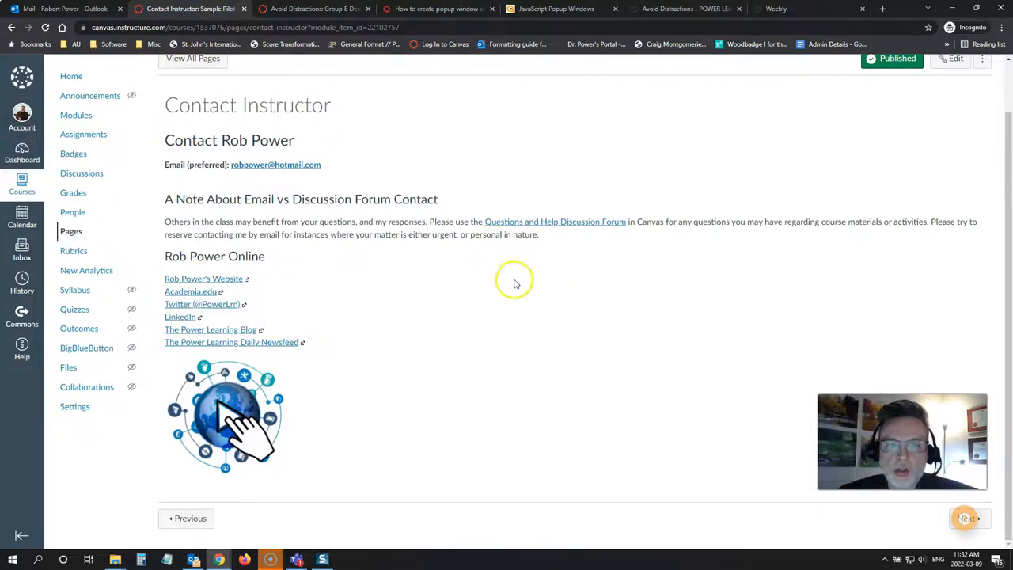
pyautogui.moveTo(576, 431)
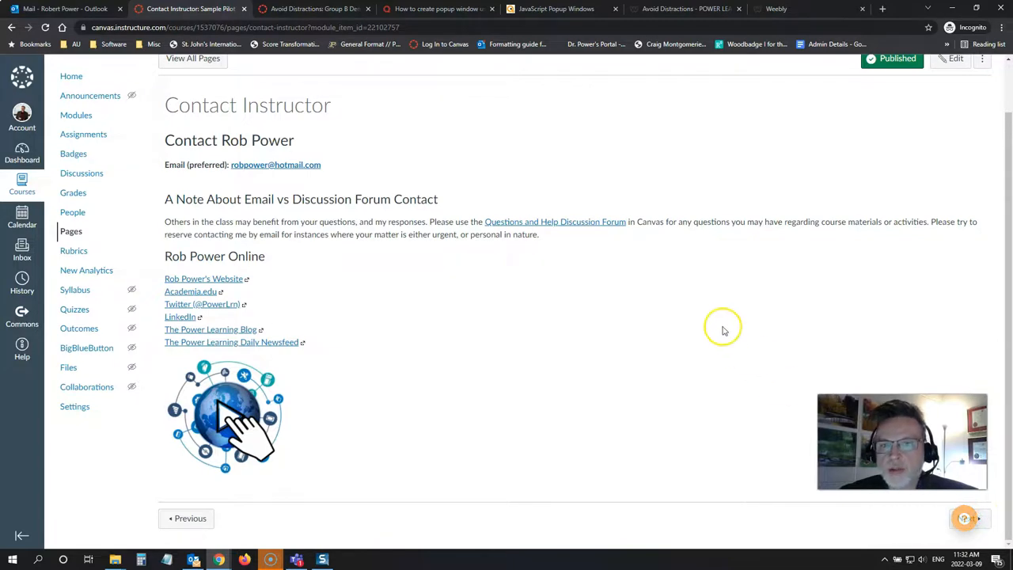
# Step: Move the help button away from the Next link again and bring up the globe logo pop-up
pyautogui.click(966, 518)
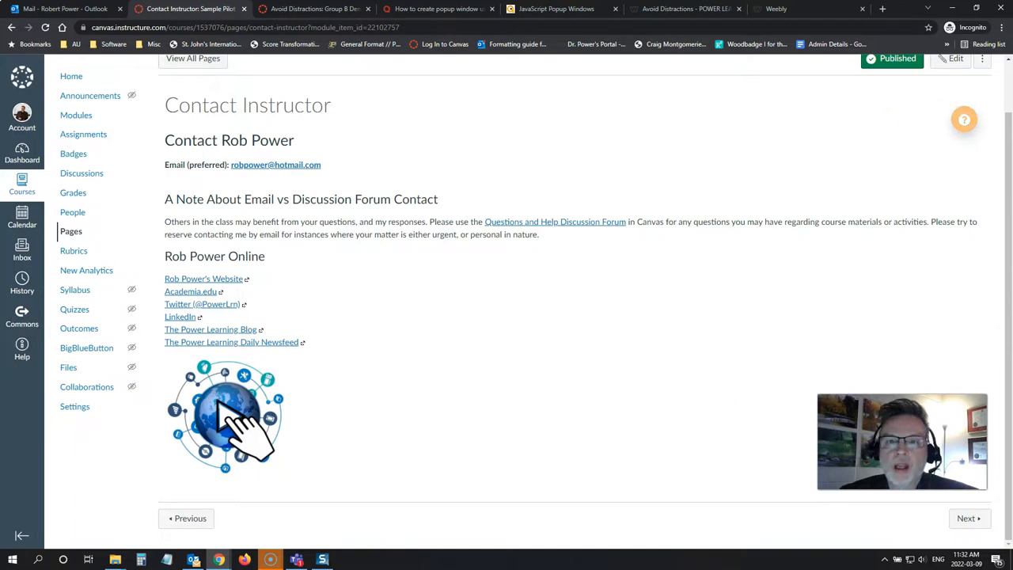
pyautogui.moveTo(950, 199)
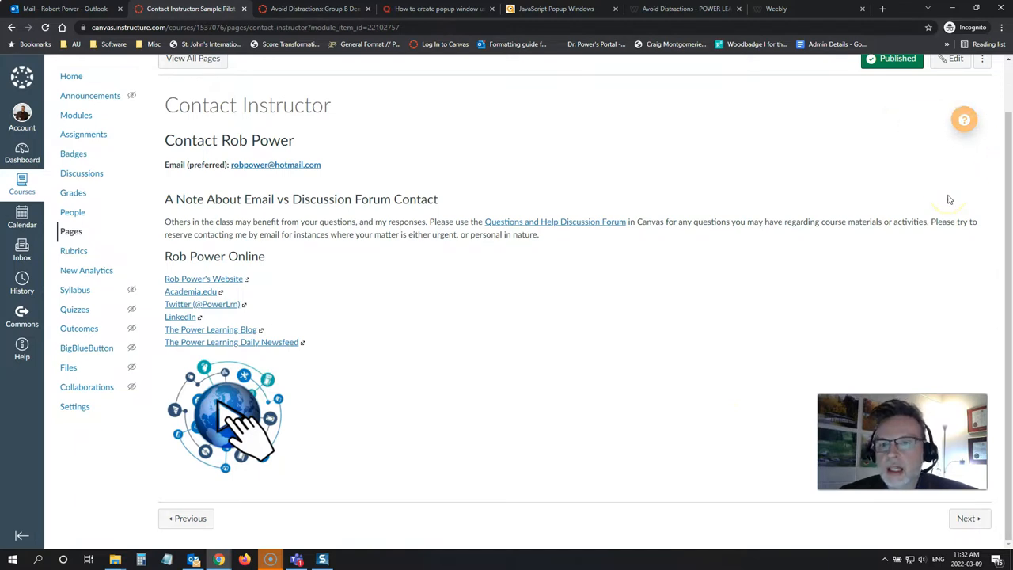
pyautogui.moveTo(940, 196)
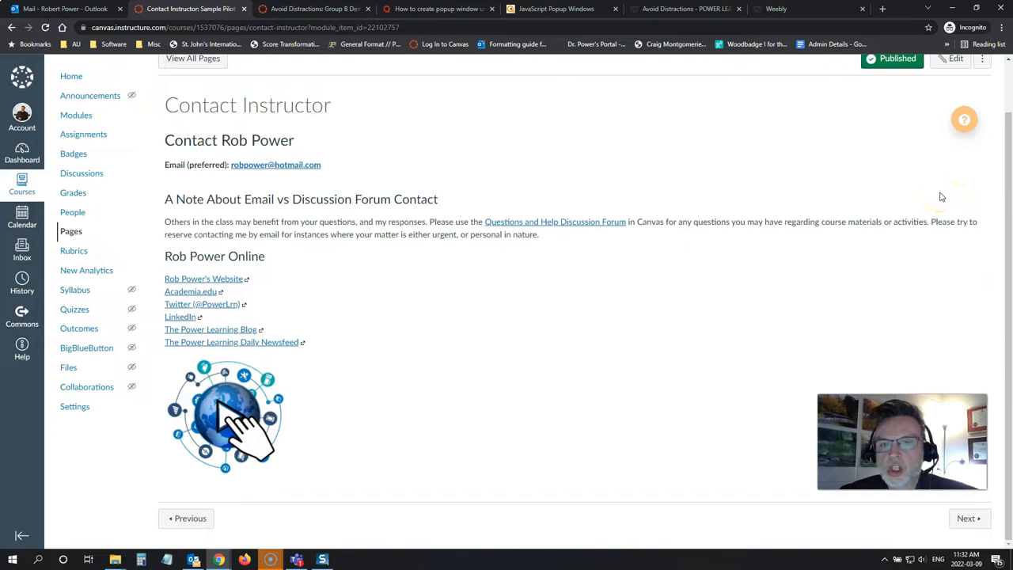
pyautogui.click(225, 415)
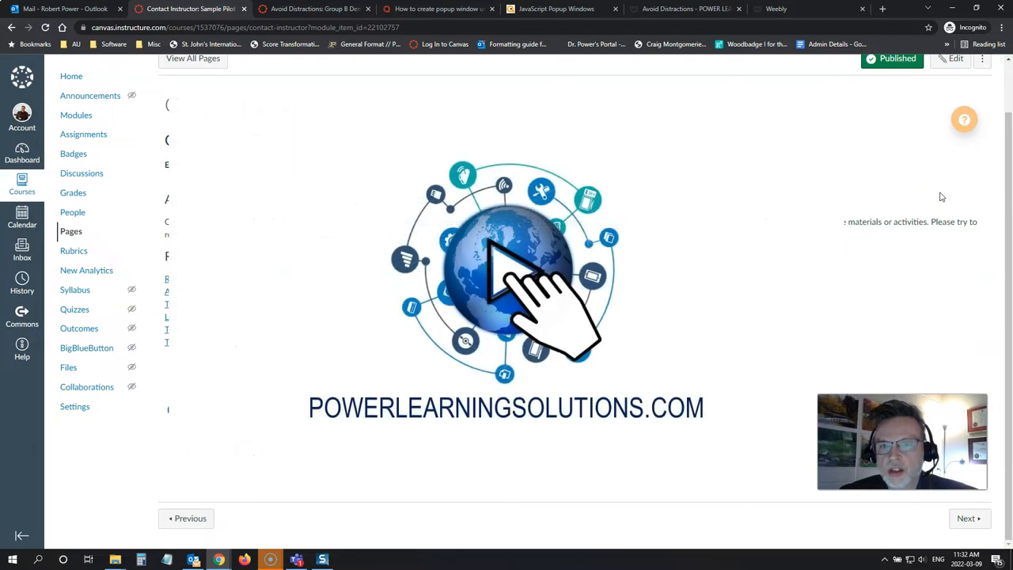